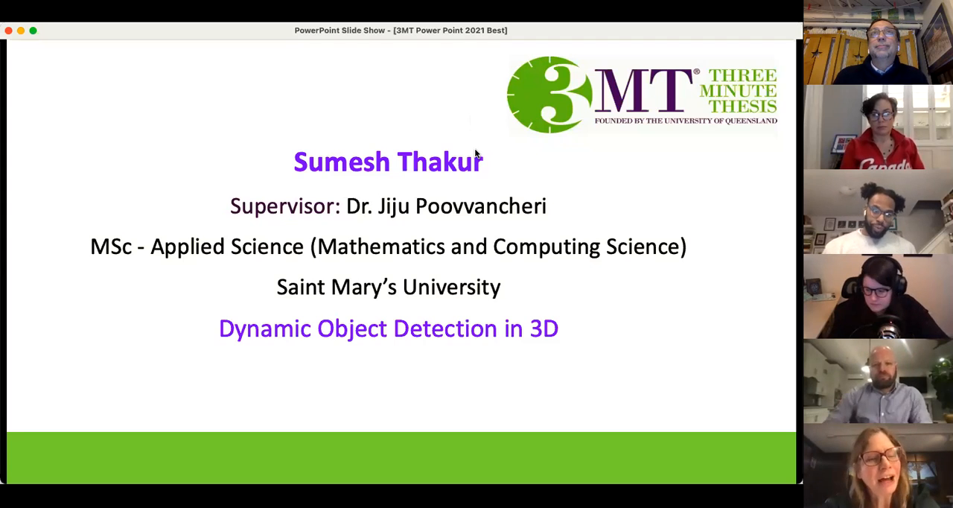
{"action": "mouse_move", "coordinate": [529, 153]}
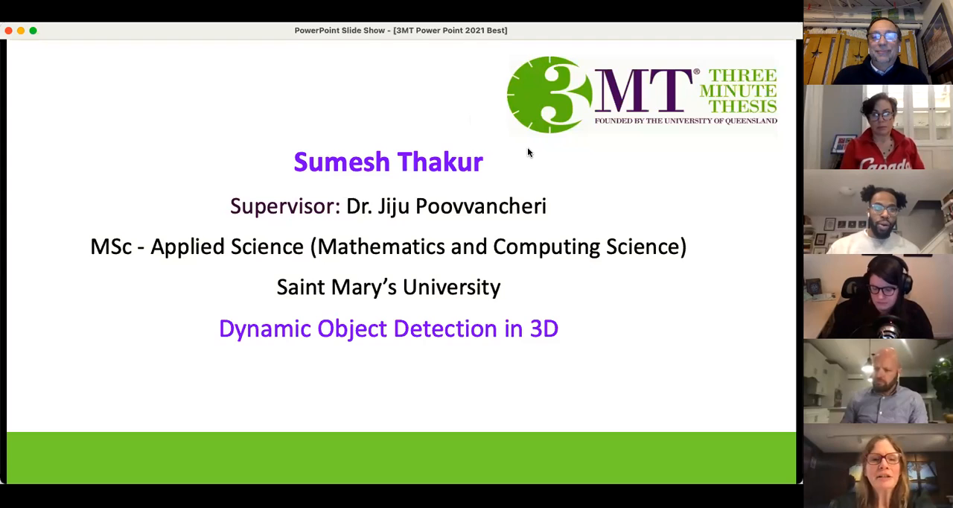
{"action": "mouse_move", "coordinate": [539, 165]}
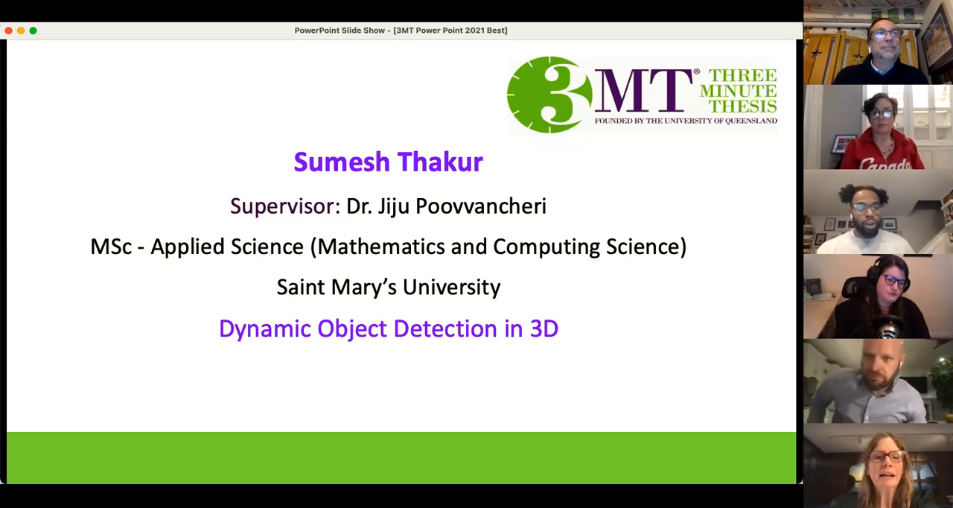
{"action": "mouse_move", "coordinate": [610, 270]}
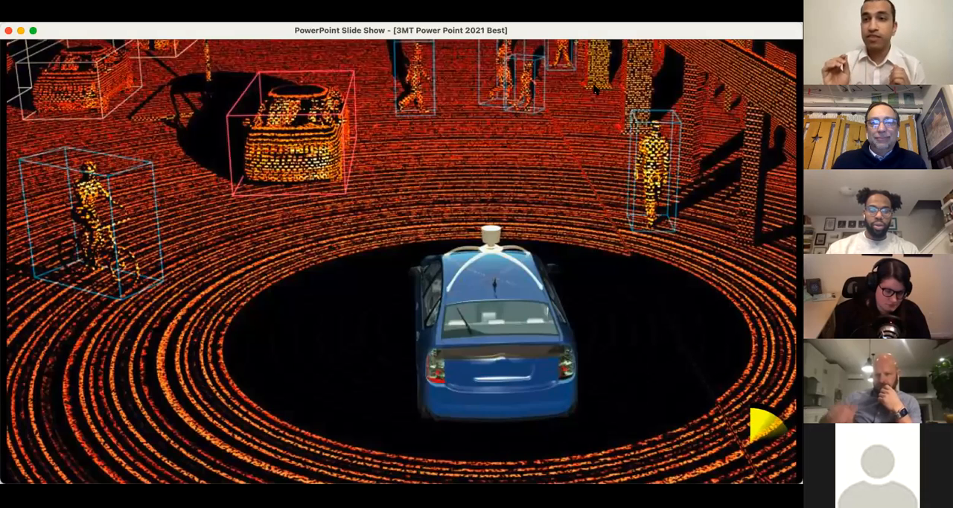
{"action": "mouse_move", "coordinate": [625, 133]}
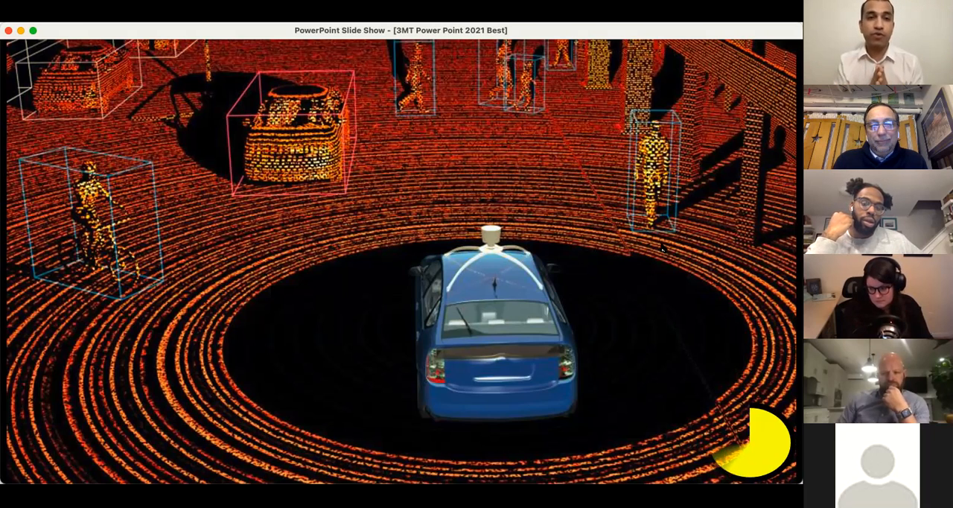
{"action": "mouse_move", "coordinate": [660, 252]}
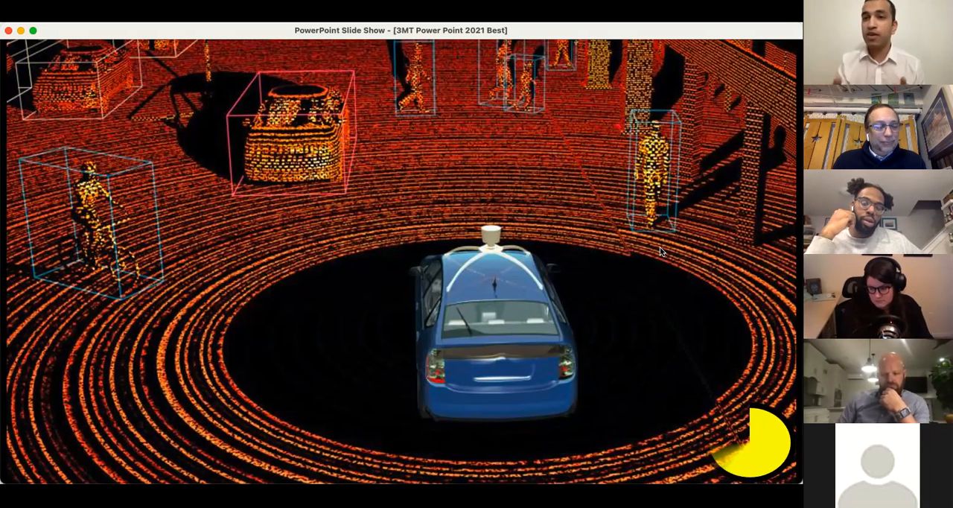